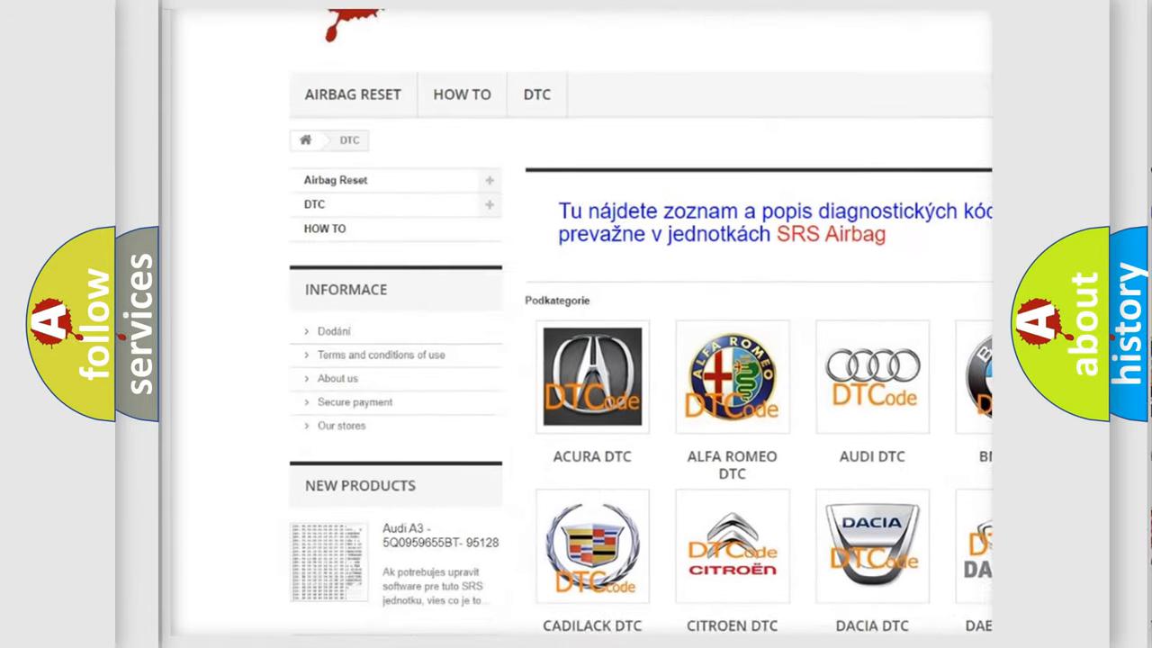
scroll(down, 3)
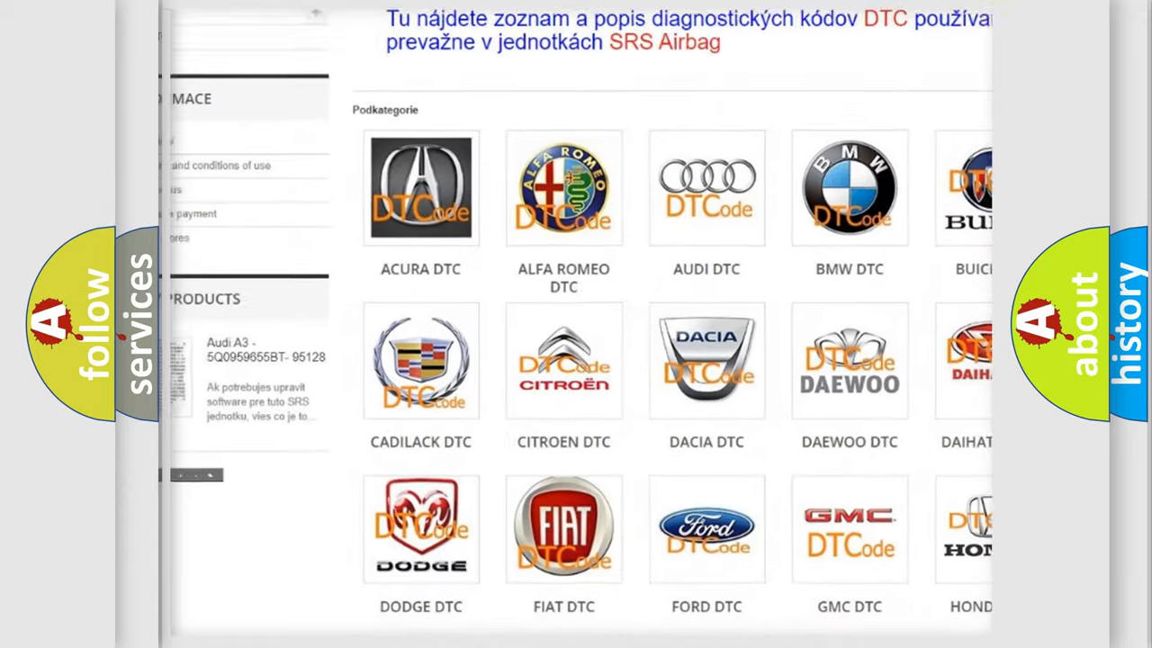